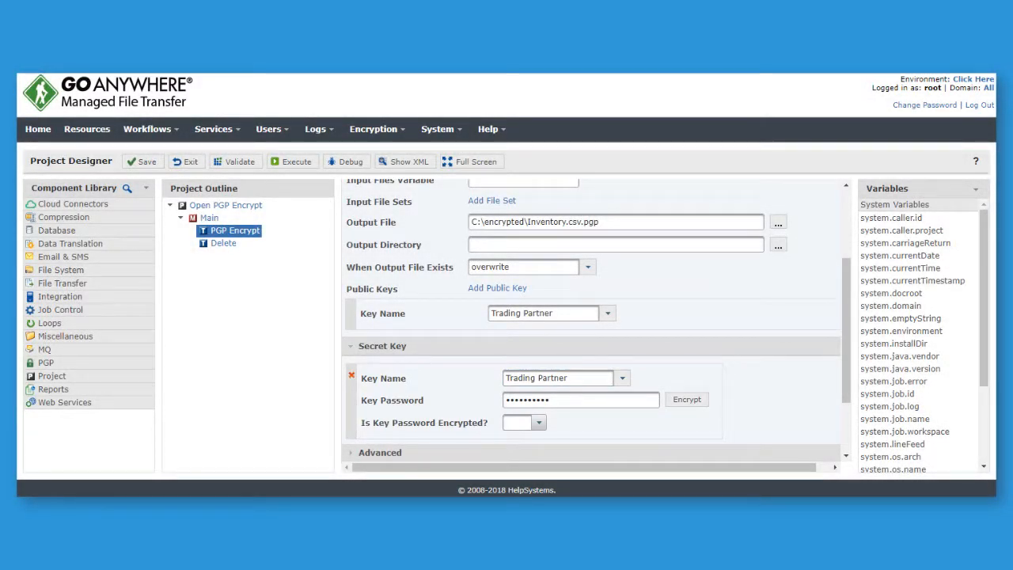
mouse_move(223, 244)
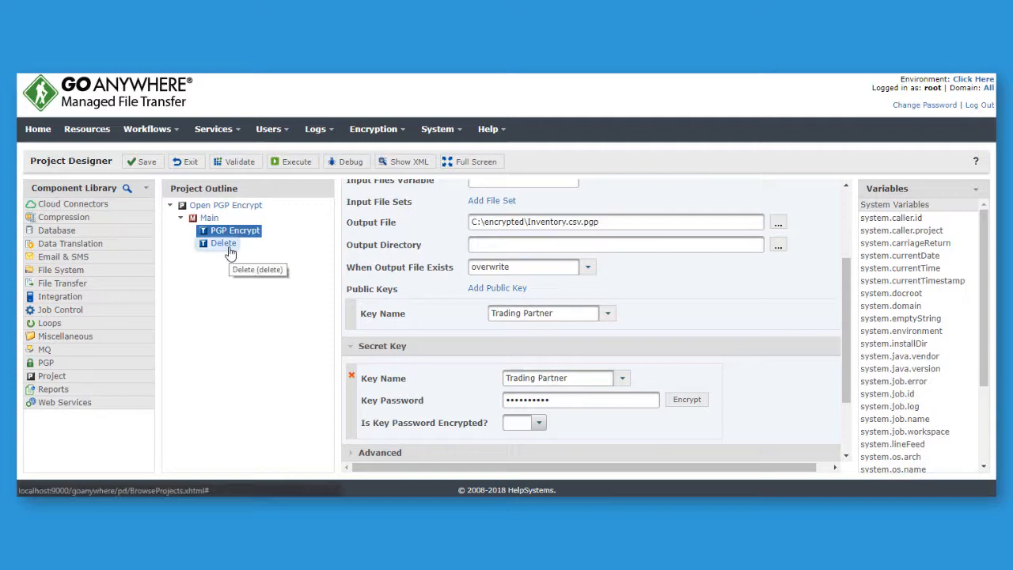
View the Delete task settings that remove C:\inventory.csv after encryption
click(225, 244)
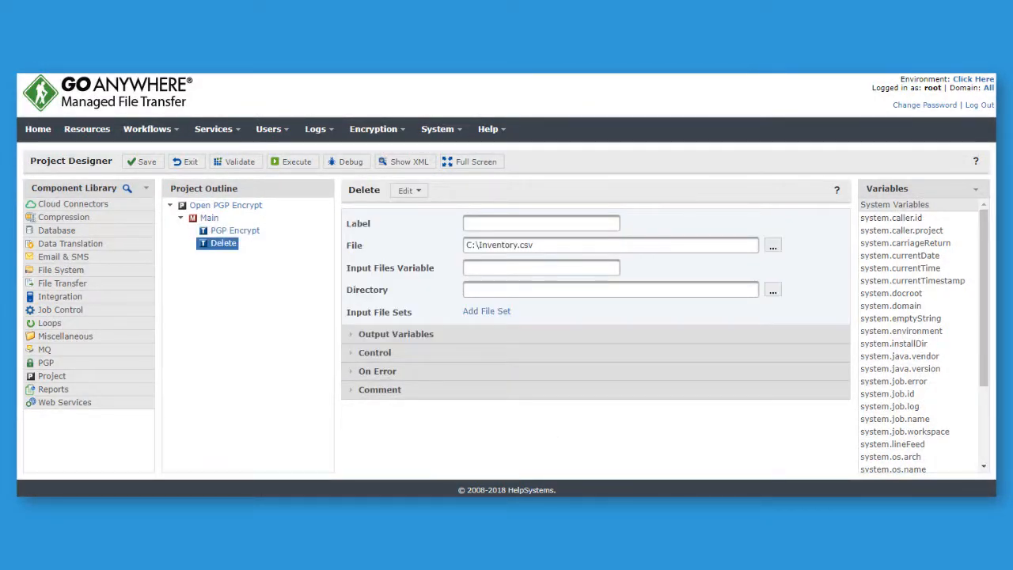
mouse_move(383, 259)
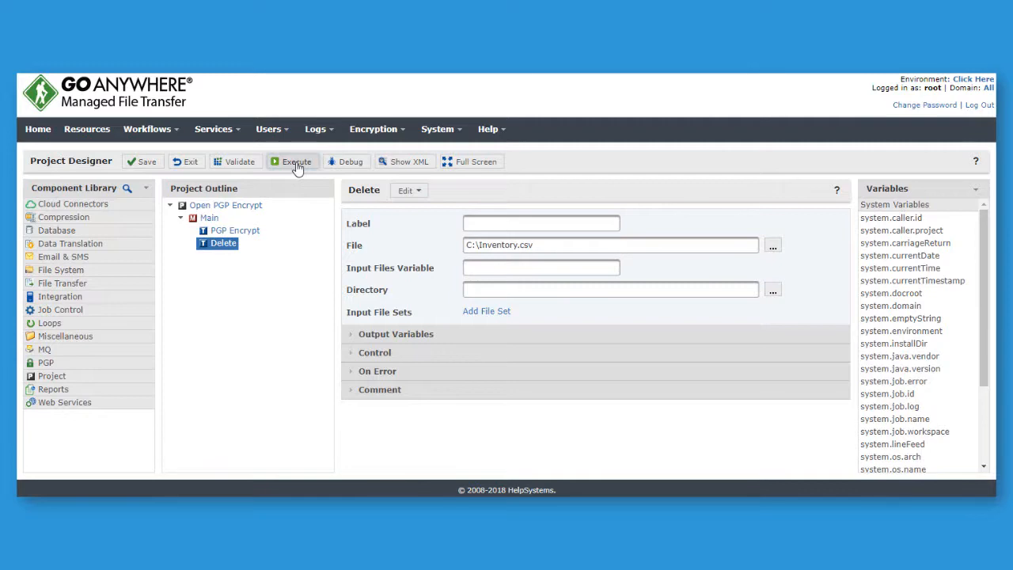
Run the Open PGP Encrypt project so inventory.csv is encrypted and the original deleted
click(297, 162)
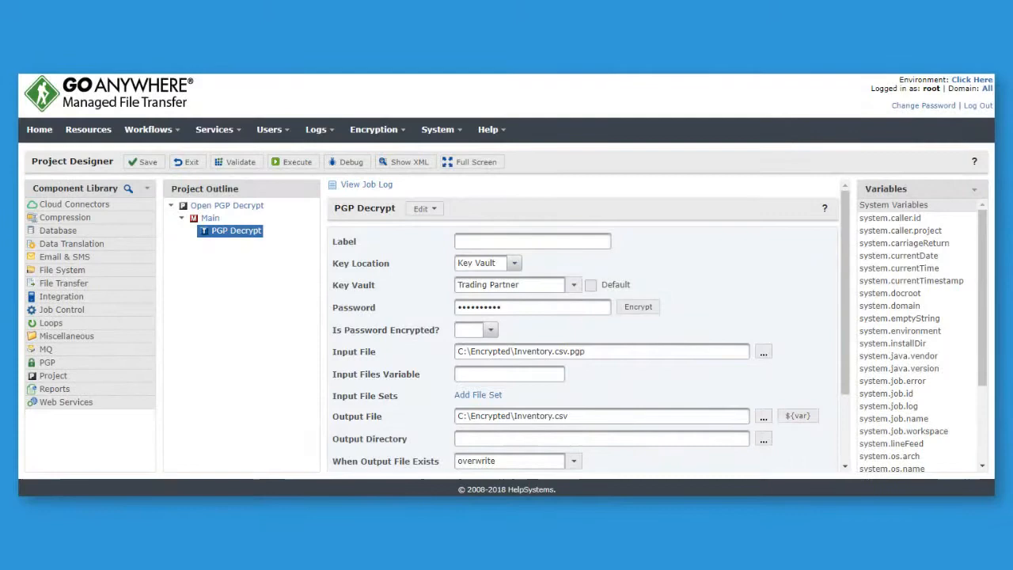
Run the Open PGP Decrypt project and view its job log confirming decryption and verified signature
click(293, 162)
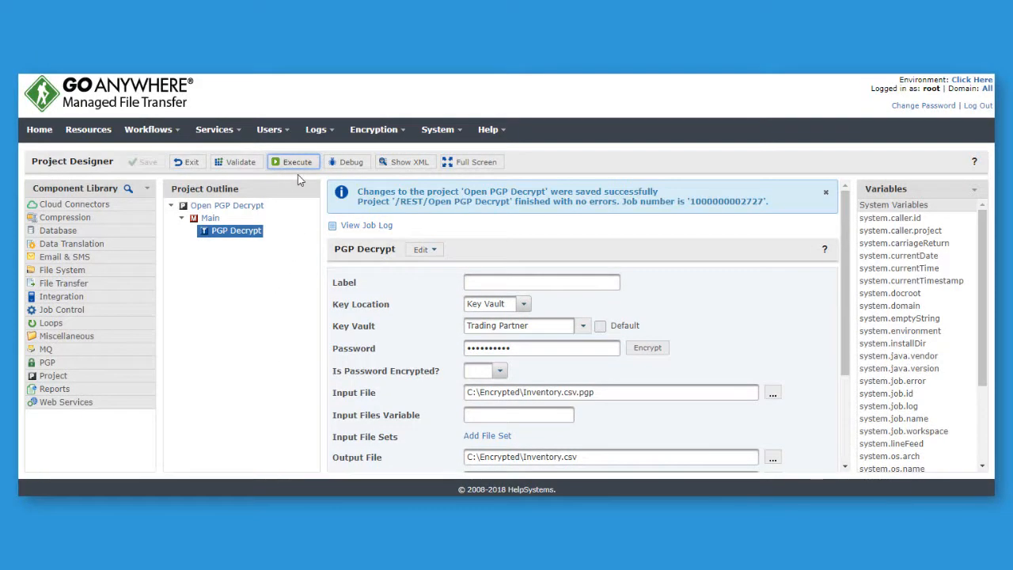
click(367, 225)
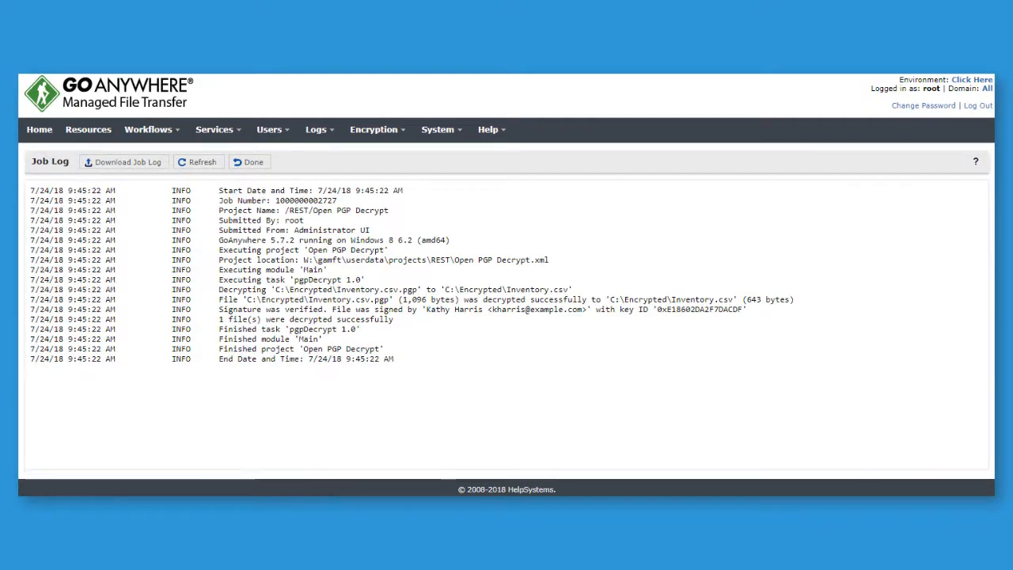